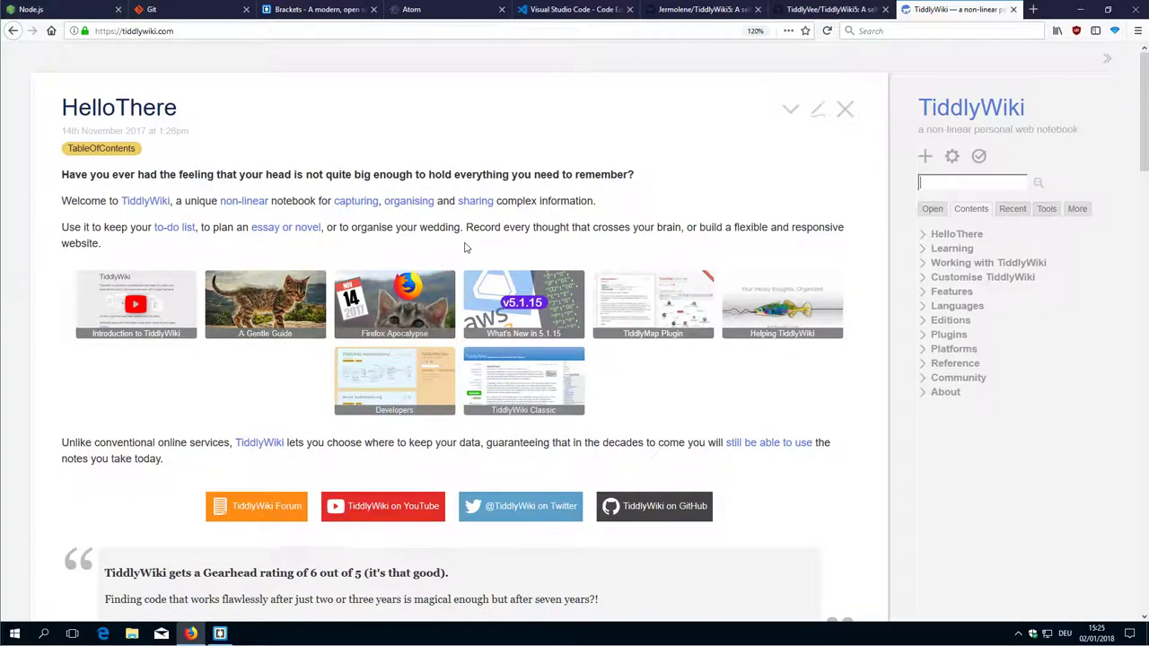
mouse_move(477, 255)
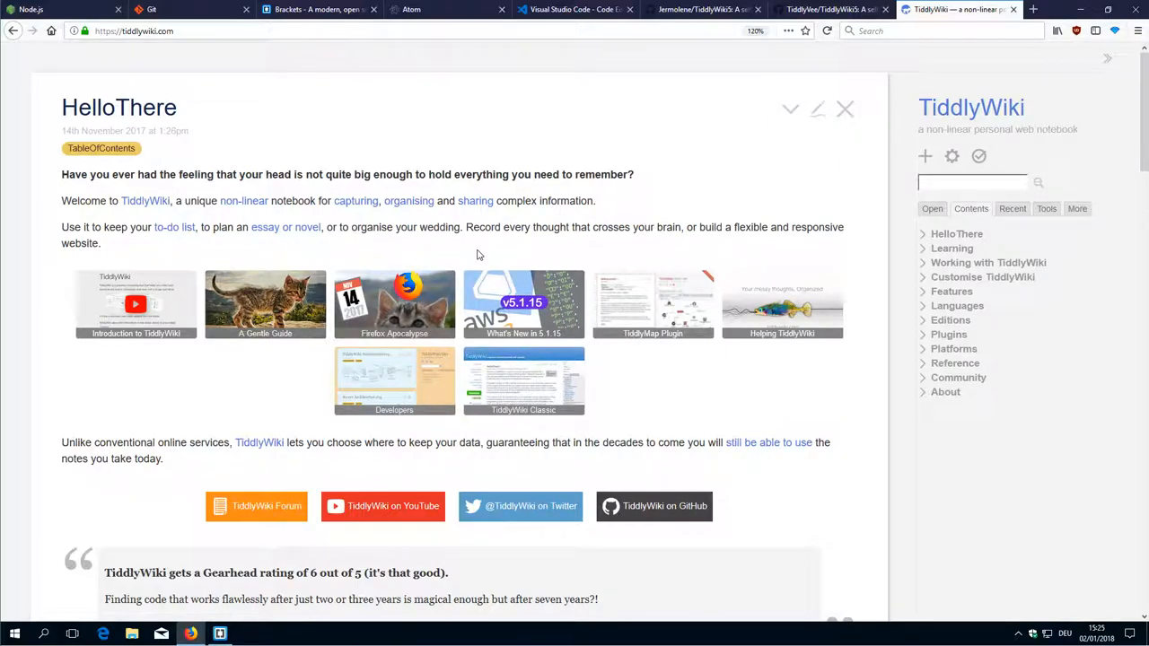
mouse_move(427, 137)
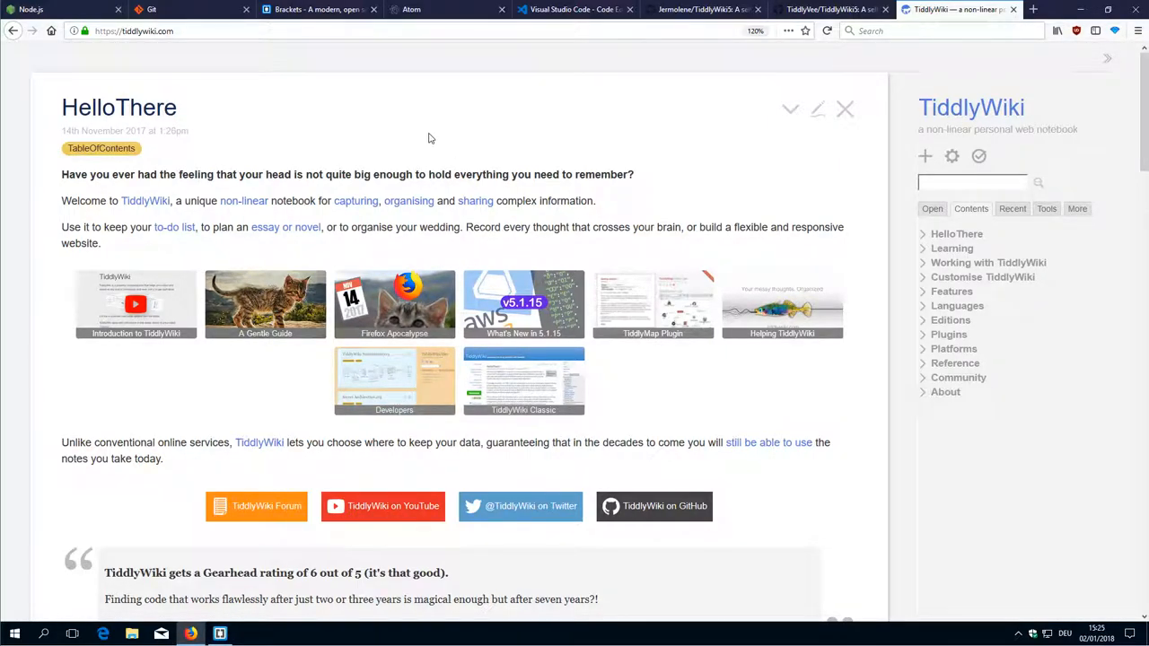
- Review the Node.js Windows downloads, then show the Git homepage with release 2.15.1
click(54, 9)
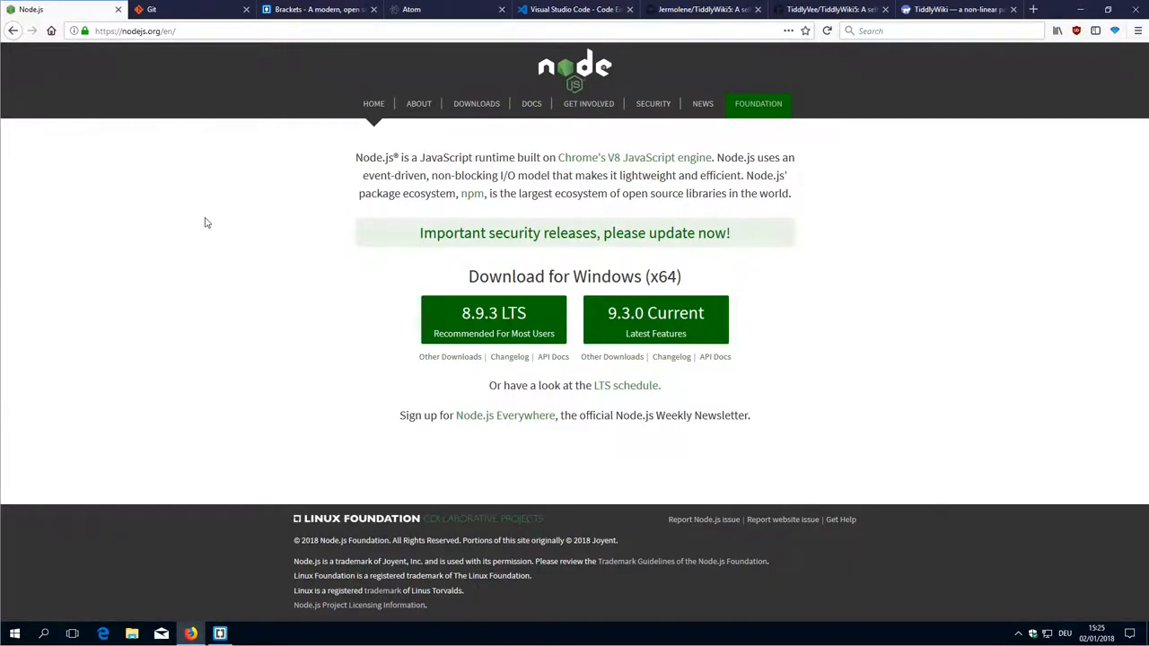
mouse_move(452, 355)
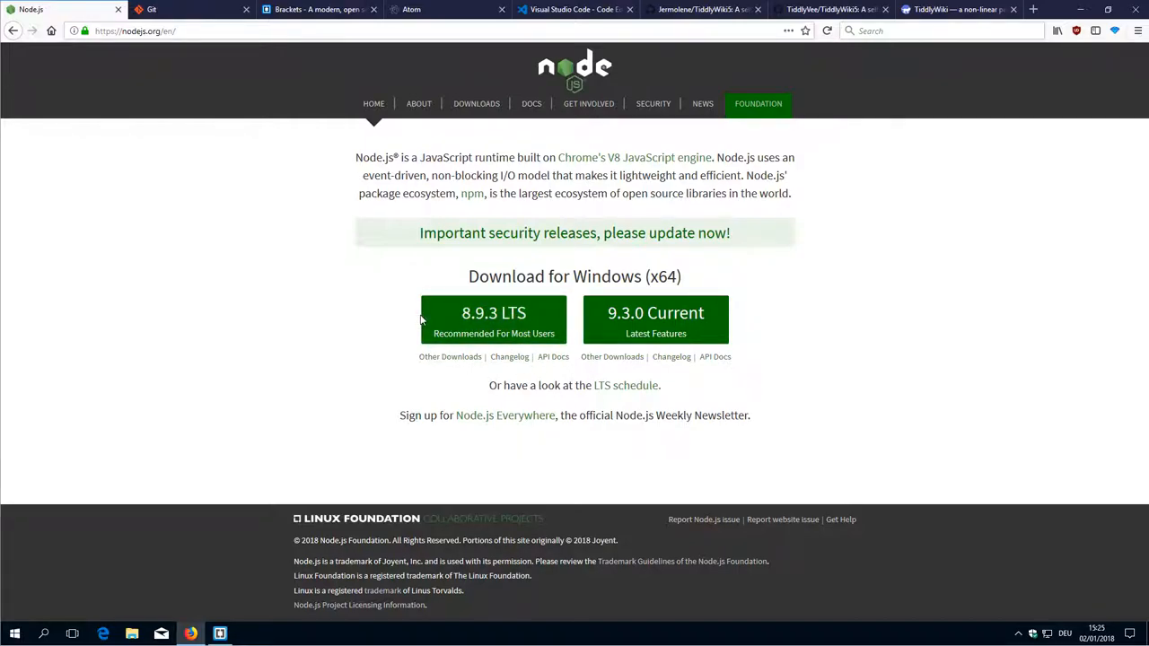
mouse_move(524, 320)
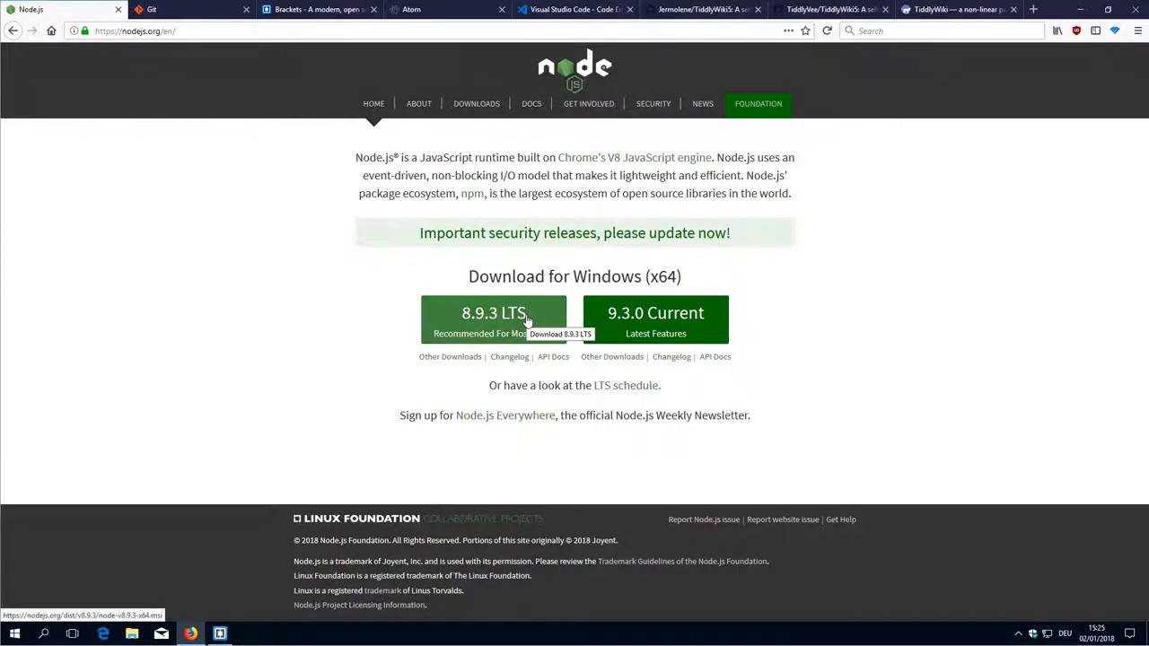
mouse_move(393, 328)
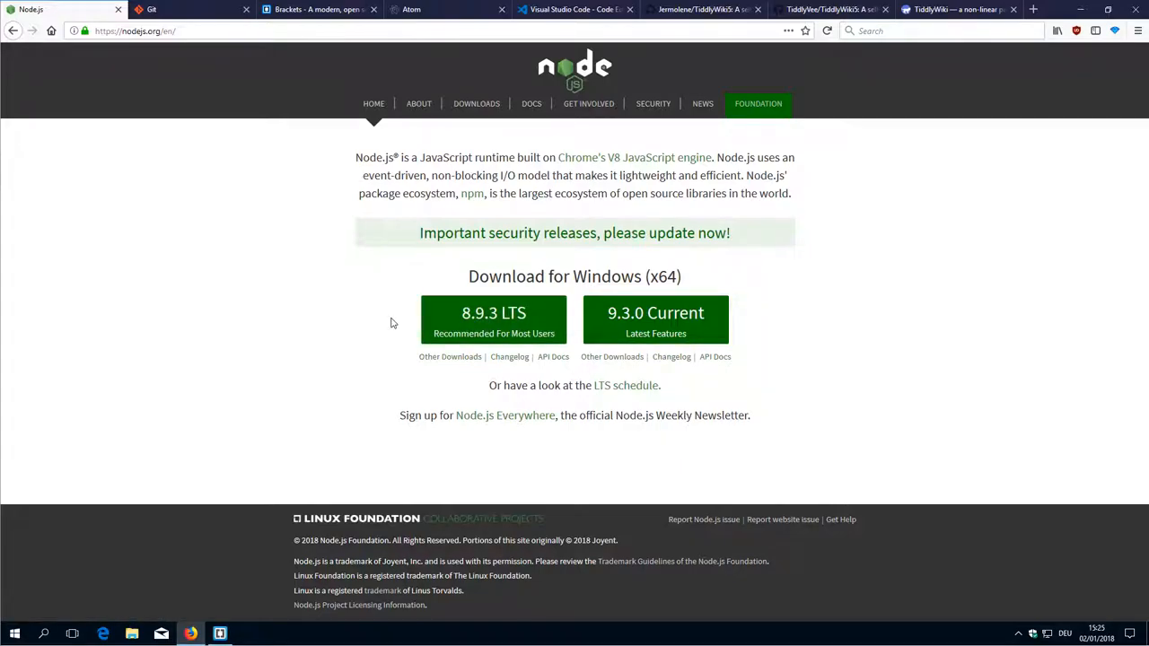
mouse_move(216, 66)
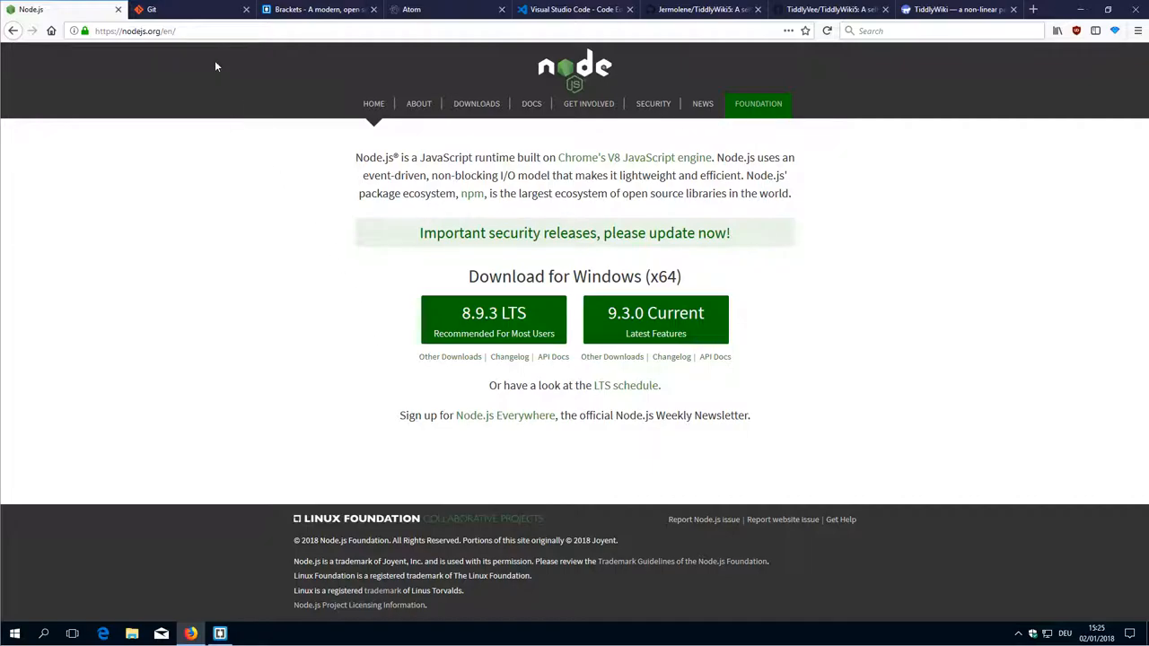
click(188, 9)
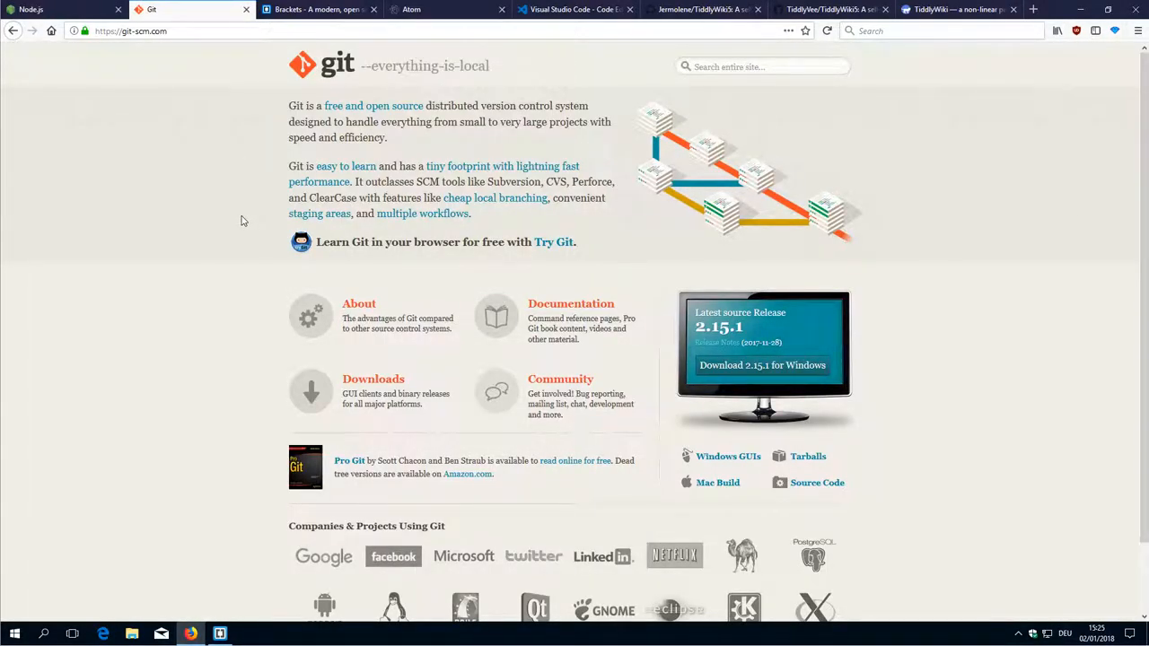
mouse_move(298, 165)
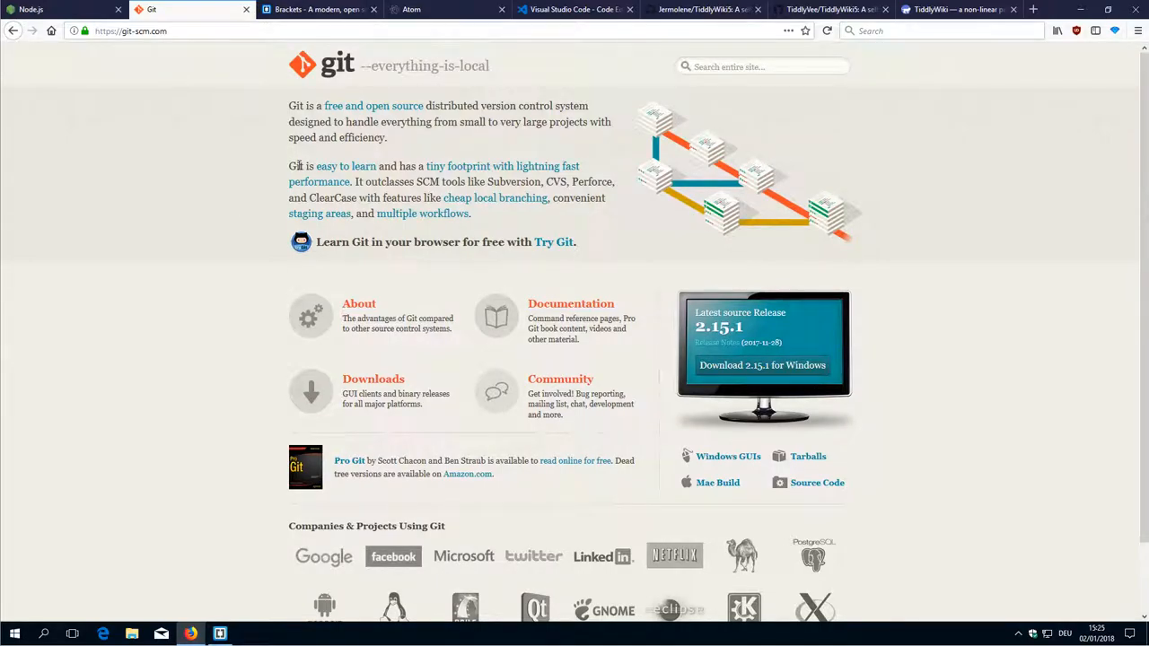
- Show the brackets.io editor homepage, then the Atom homepage with its Windows installer
click(314, 9)
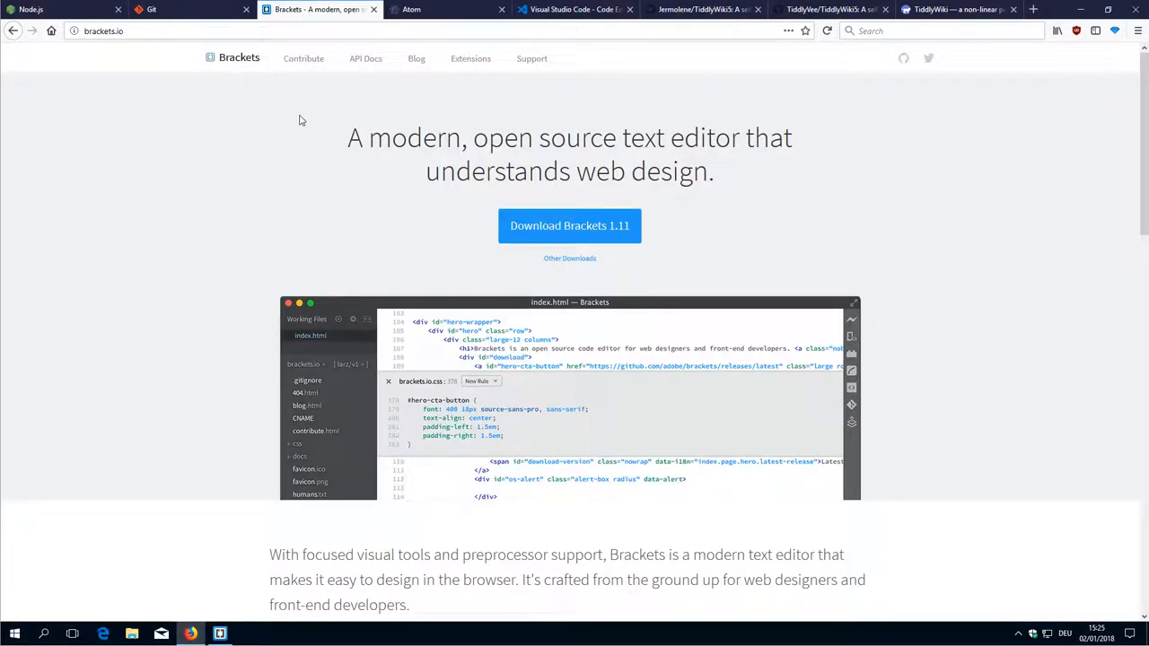
mouse_move(154, 226)
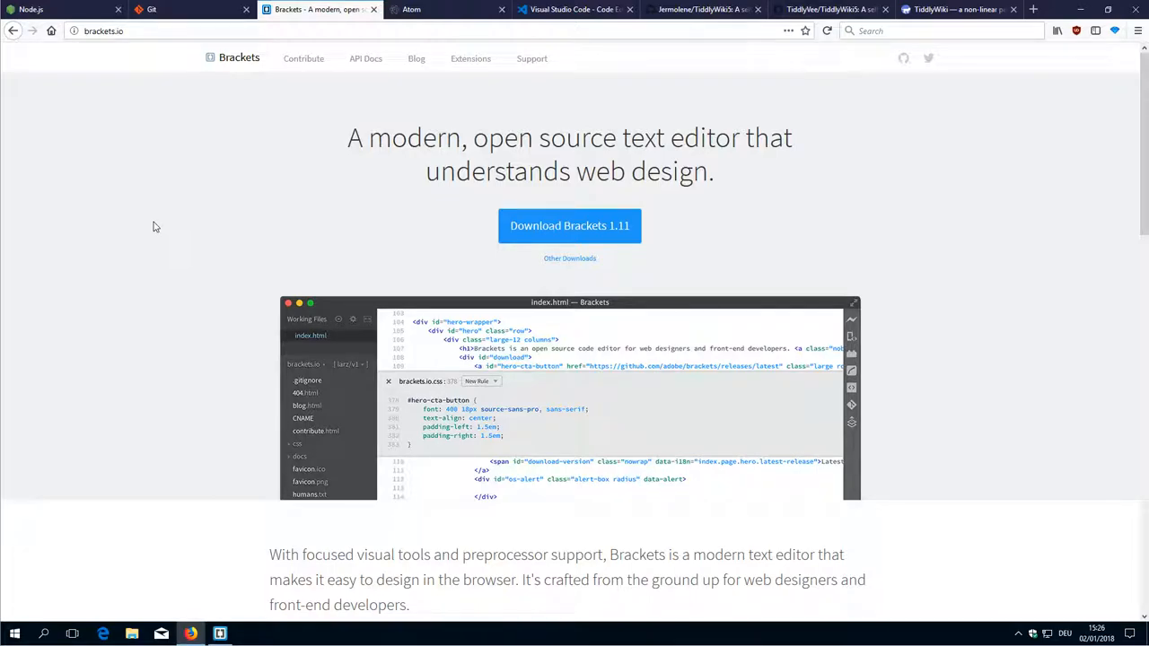
mouse_move(416, 100)
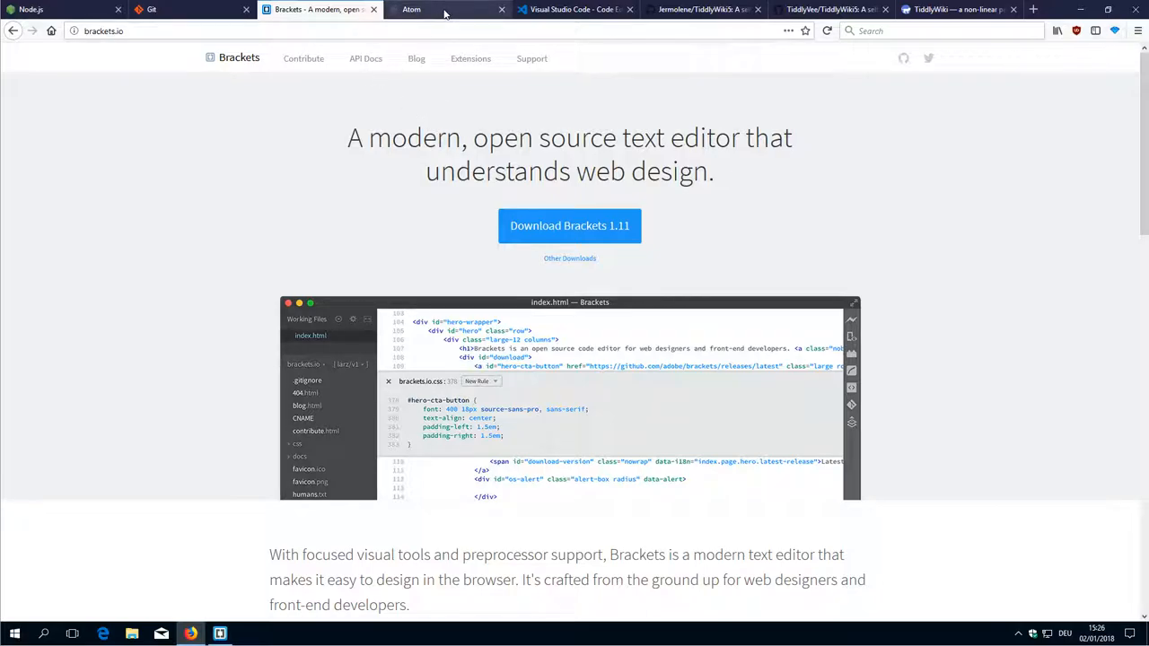
click(445, 9)
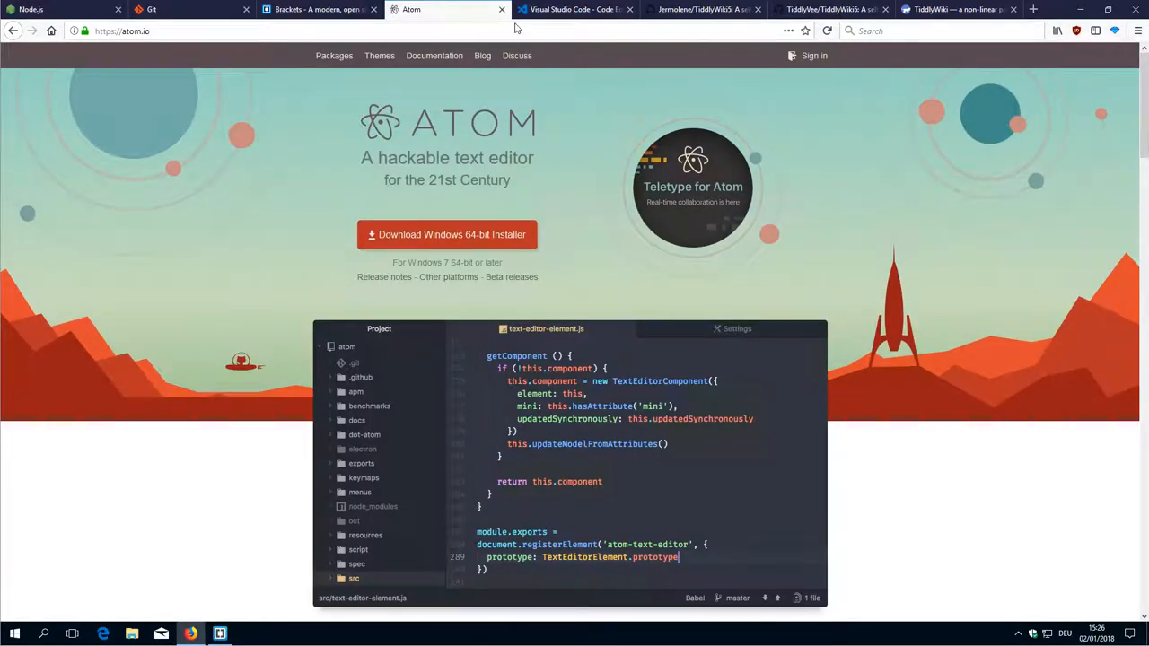
mouse_move(583, 50)
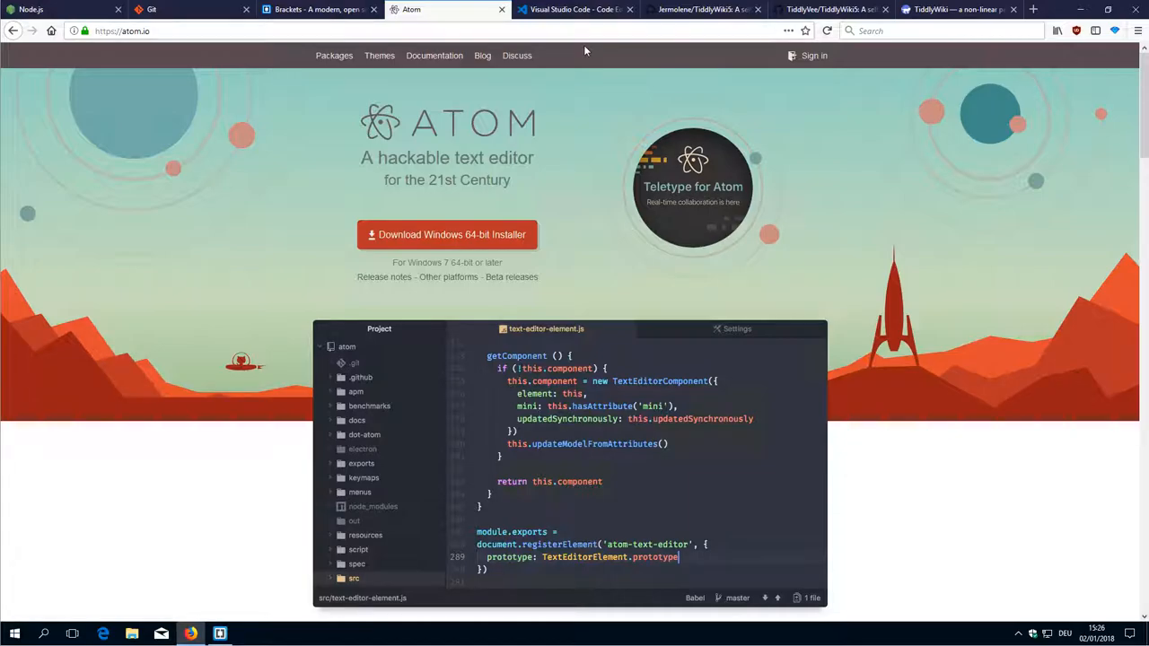
- Show the Visual Studio Code homepage, briefly comparing it against the Brackets site
click(575, 9)
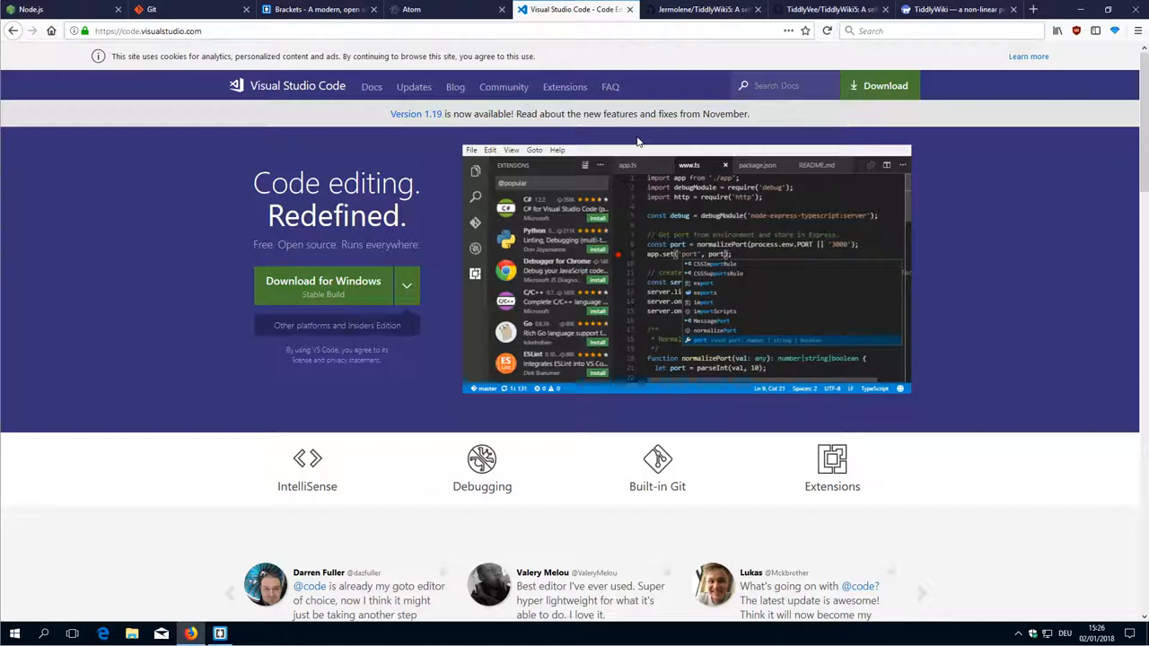
mouse_move(642, 225)
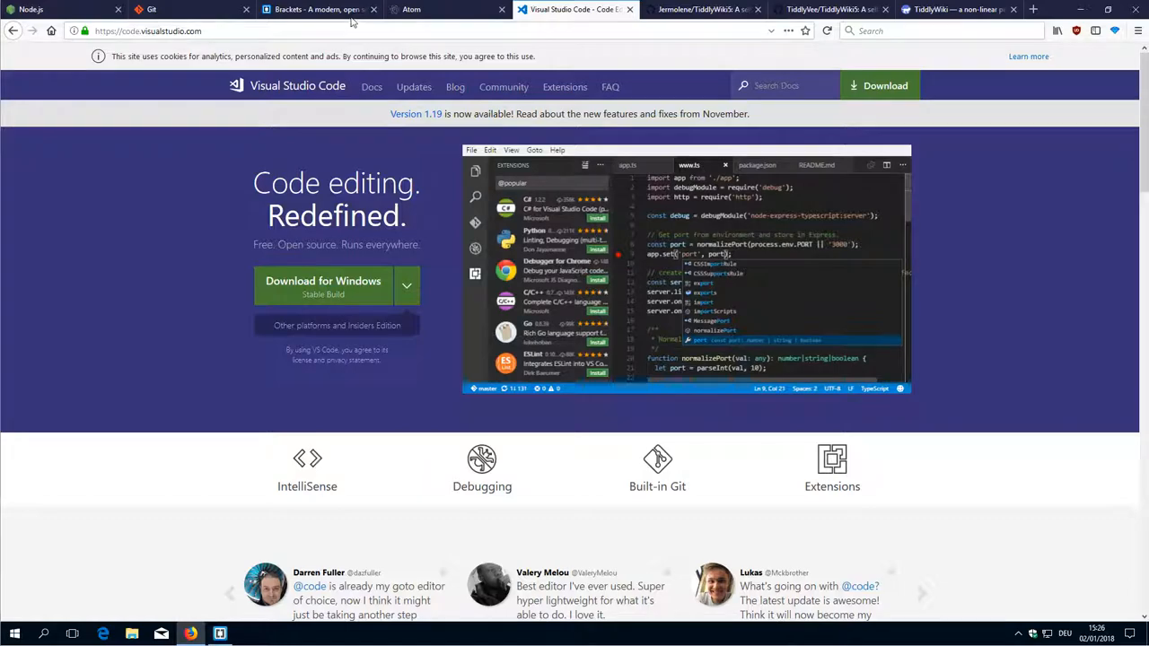
click(319, 9)
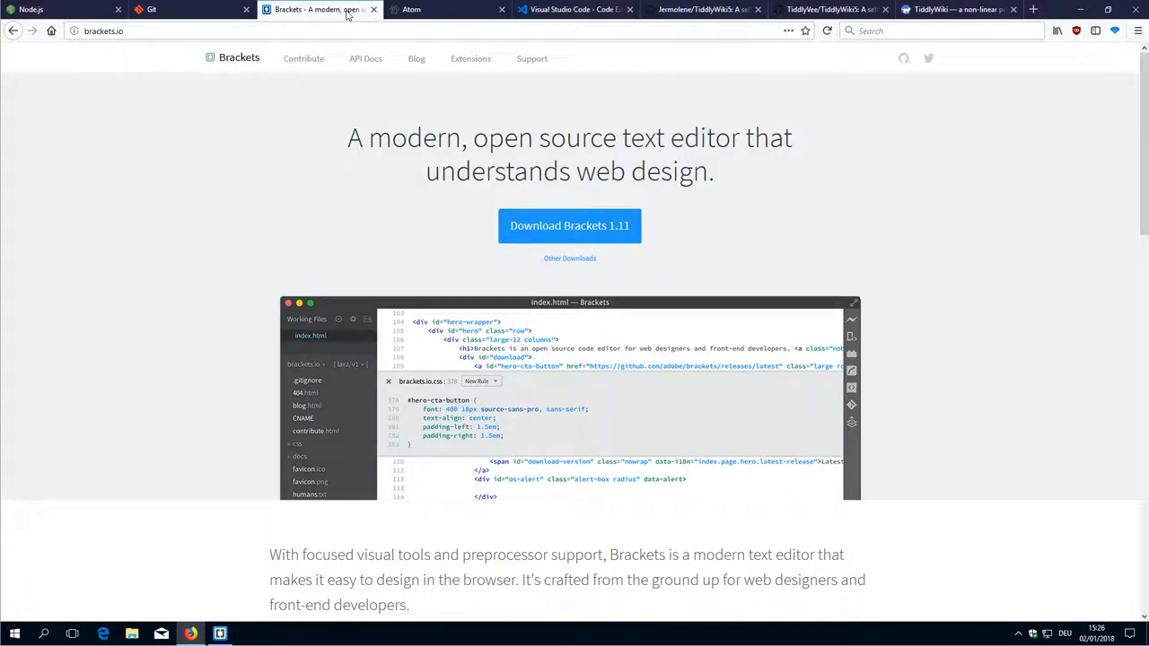
click(575, 9)
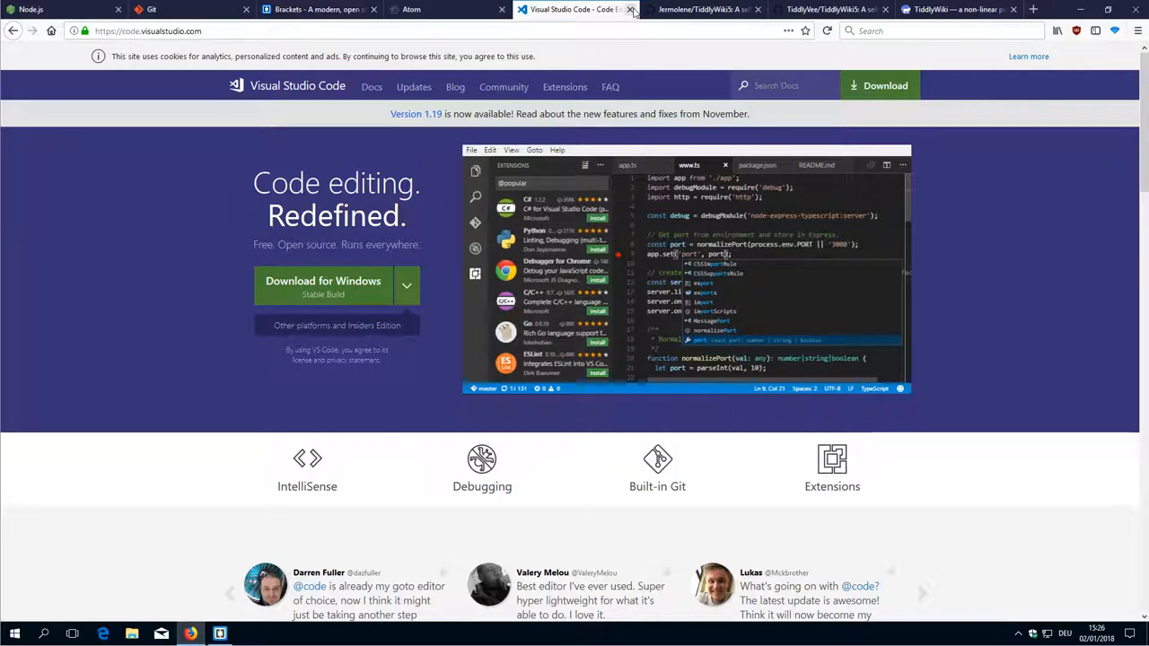
mouse_move(632, 11)
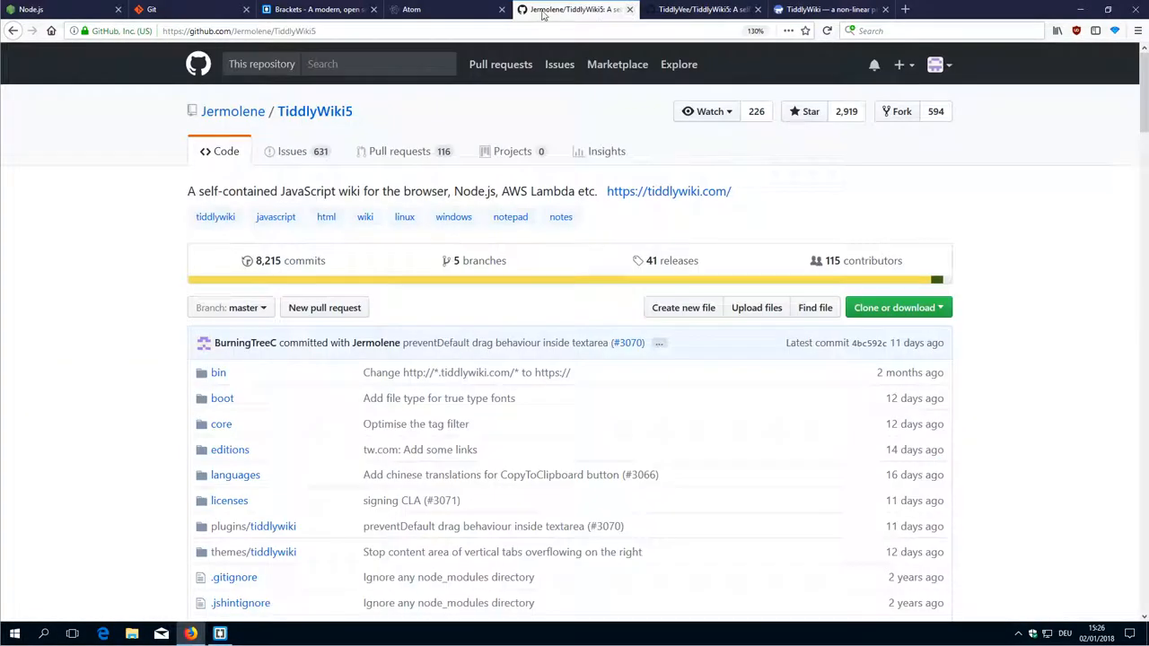
- Close the other editor pages and show the Jermolene/TiddlyWiki5 repository on GitHub
click(314, 9)
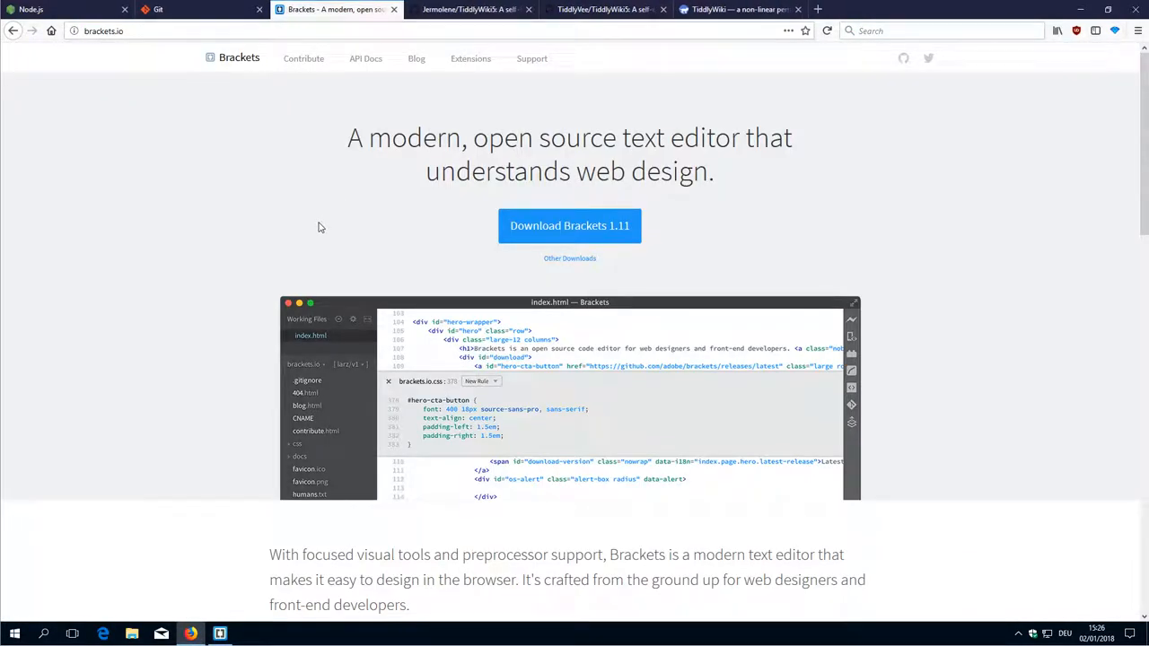
mouse_move(470, 10)
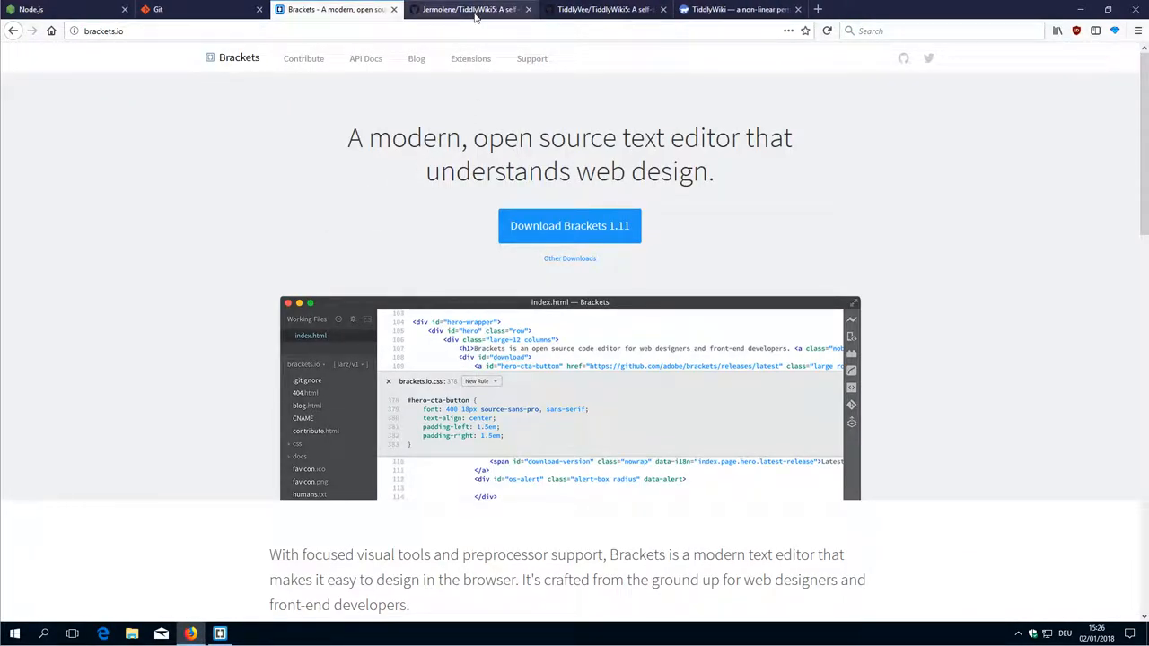
click(470, 10)
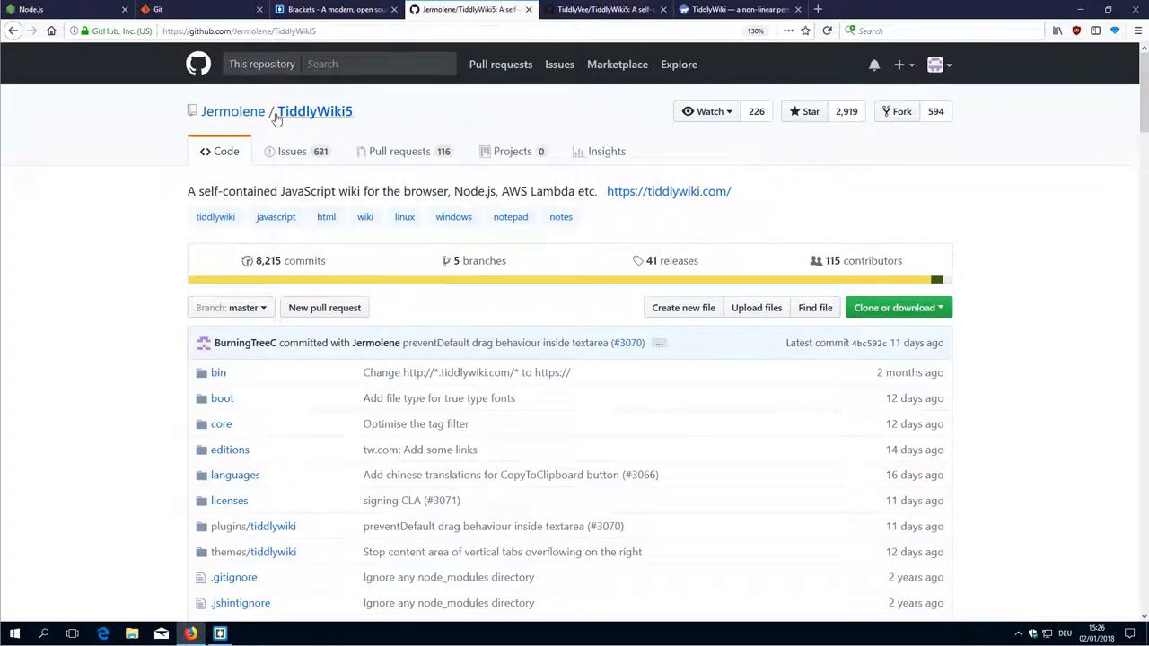
mouse_move(352, 149)
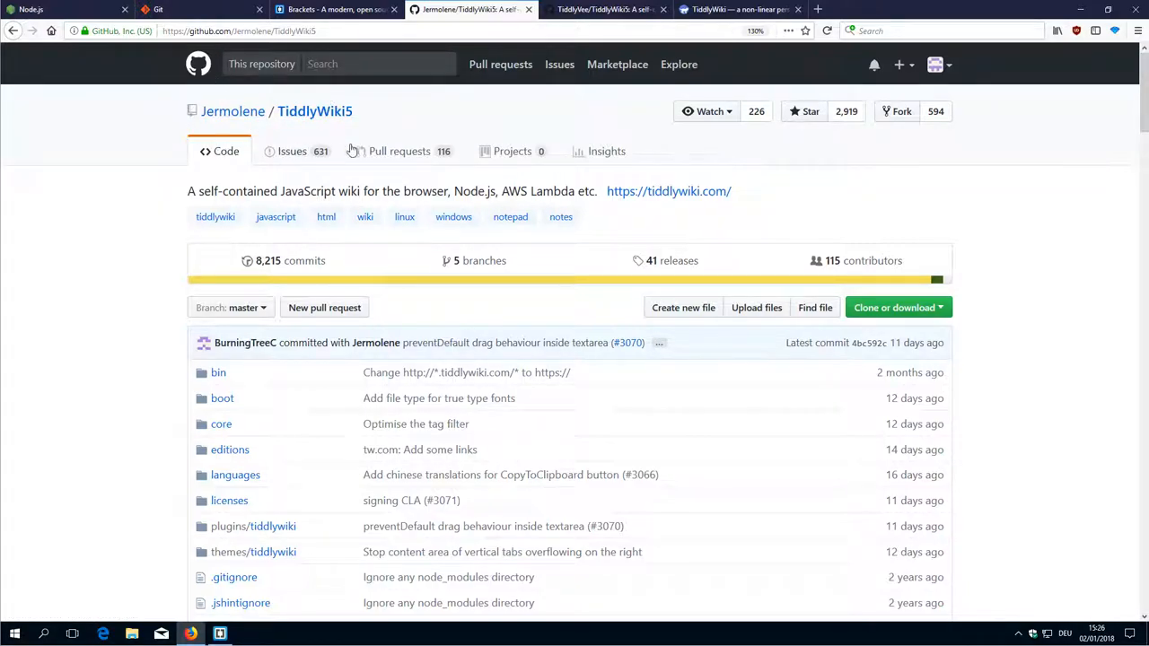
mouse_move(390, 115)
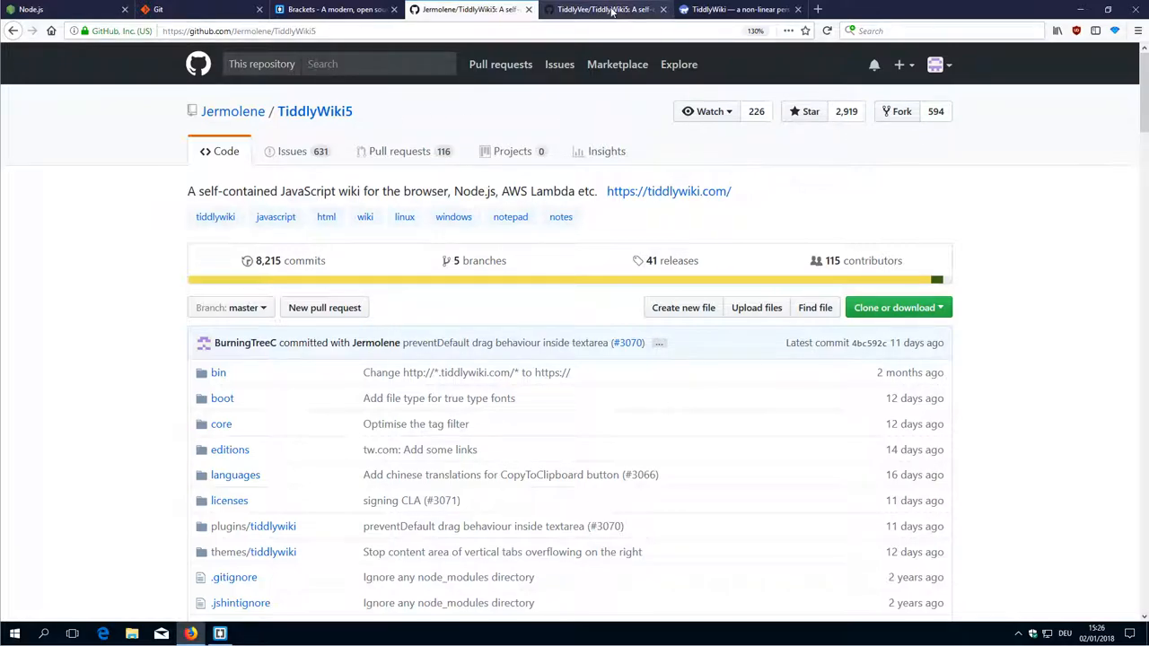
- Show the TiddlyVee fork of TiddlyWiki5, then return to the Node.js download page
click(606, 9)
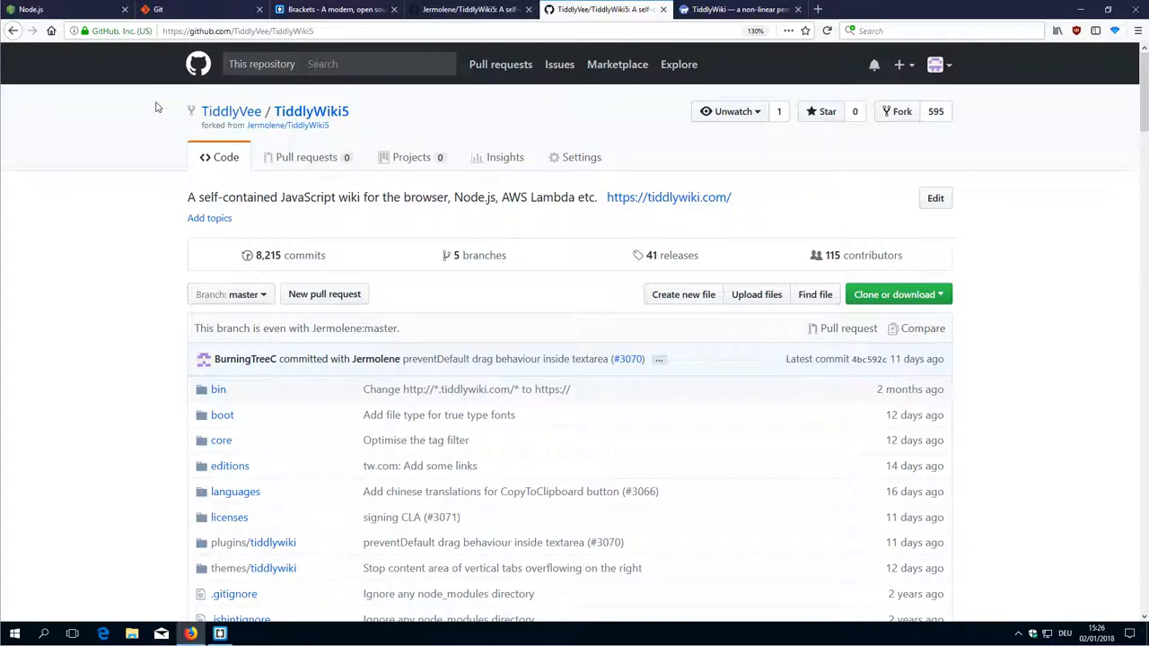
mouse_move(359, 118)
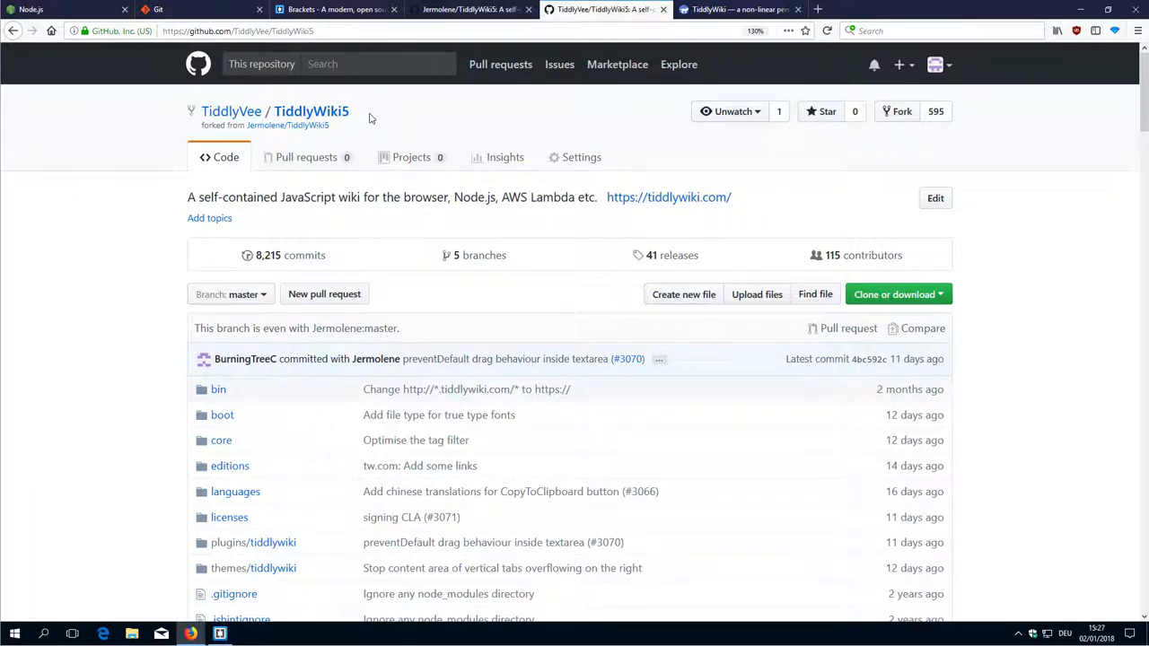
mouse_move(452, 114)
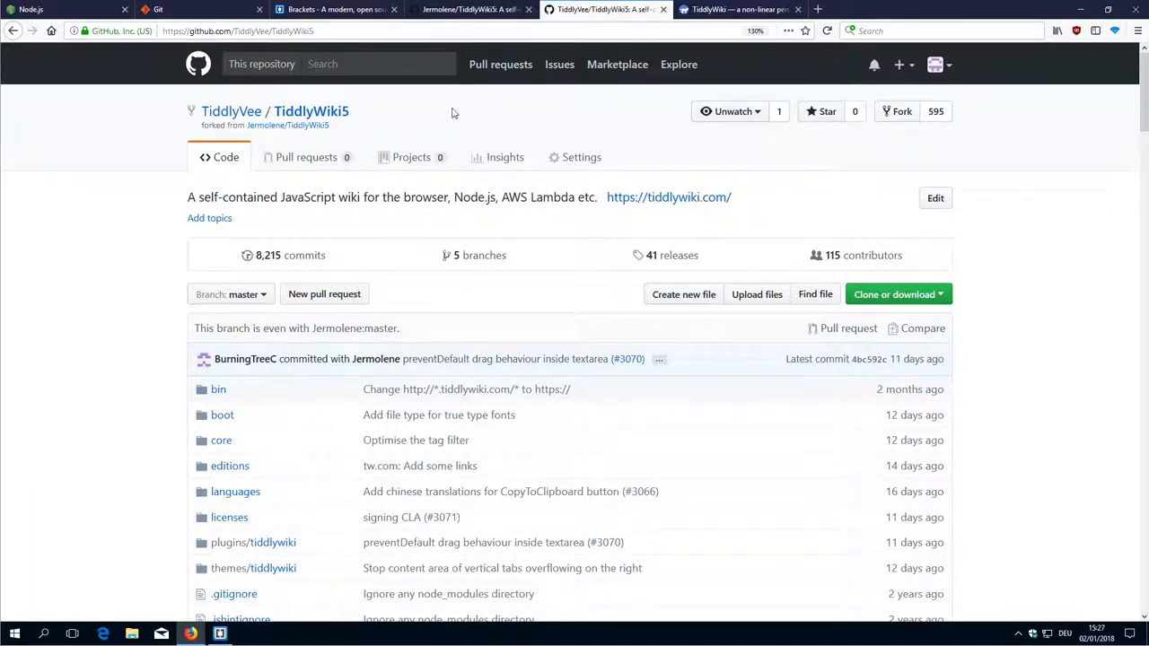
mouse_move(494, 108)
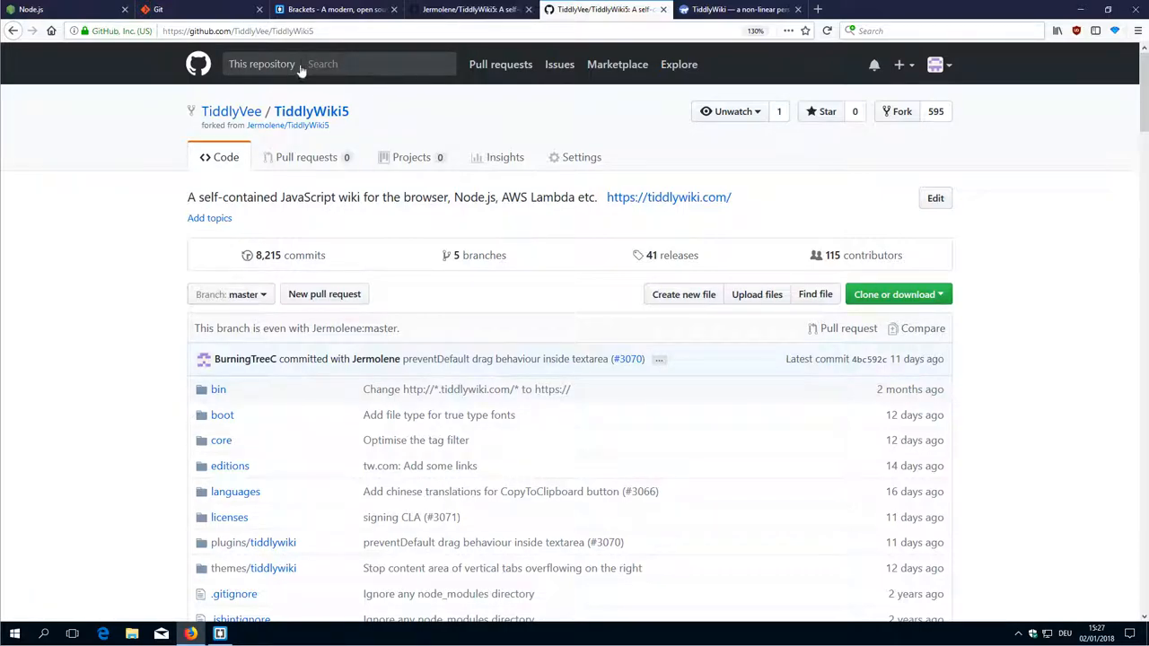
click(63, 9)
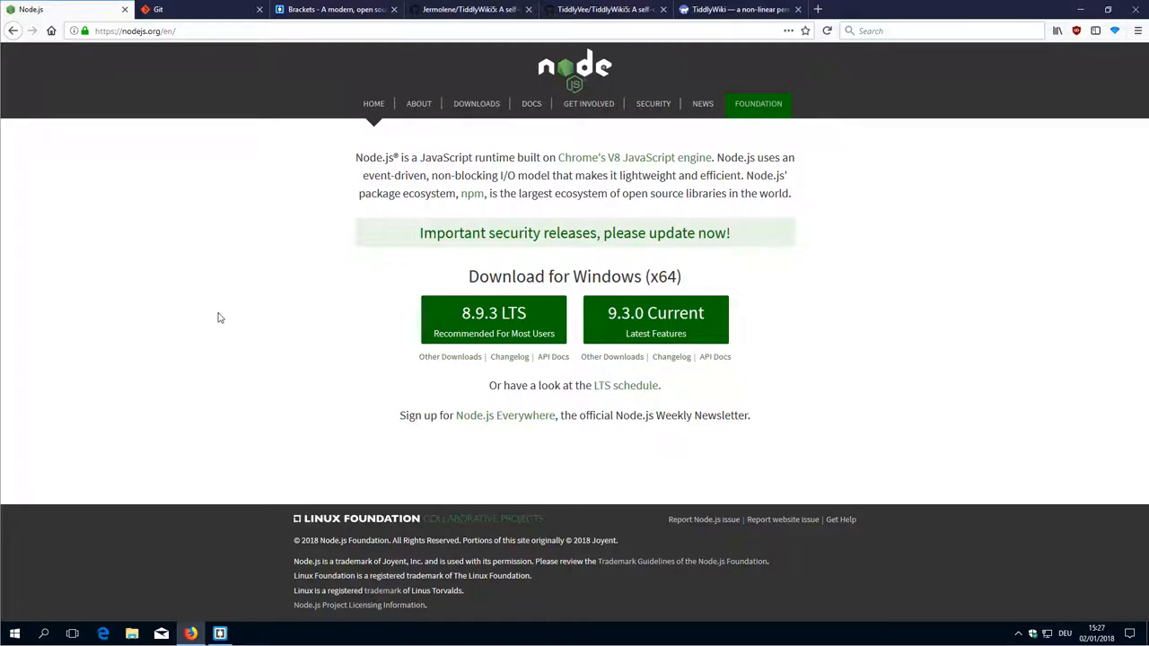